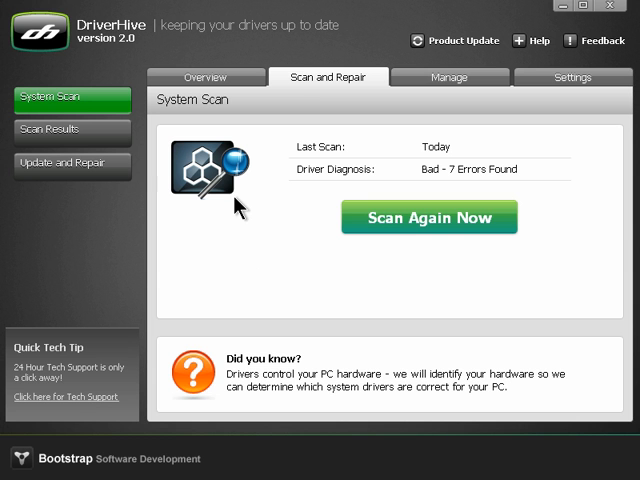
mouse_move(326, 89)
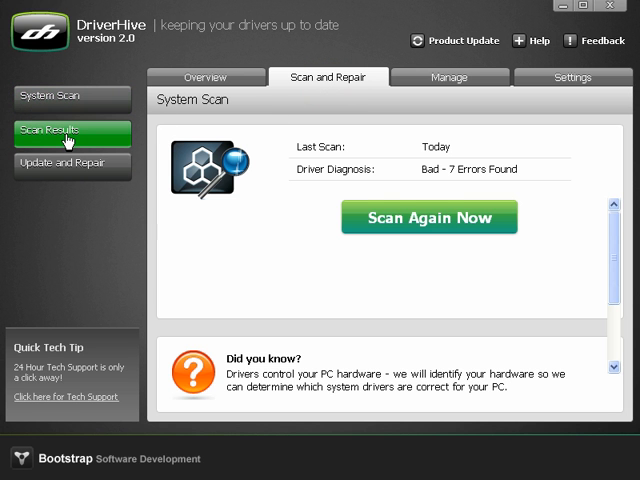
Step: Review the seven detected driver errors, then bring up the Update and Repair page
left_click(70, 131)
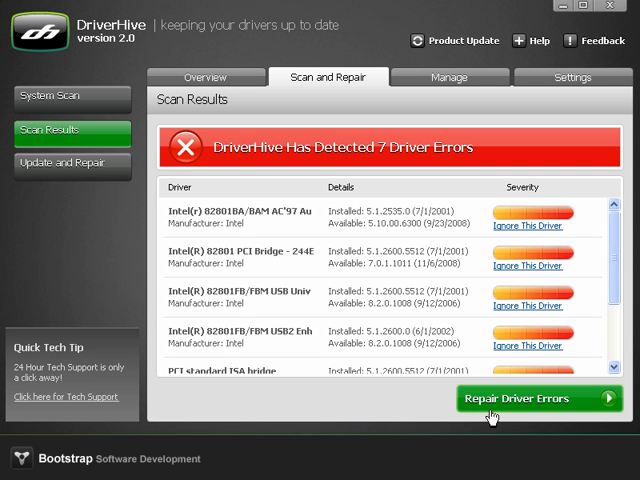
mouse_move(553, 416)
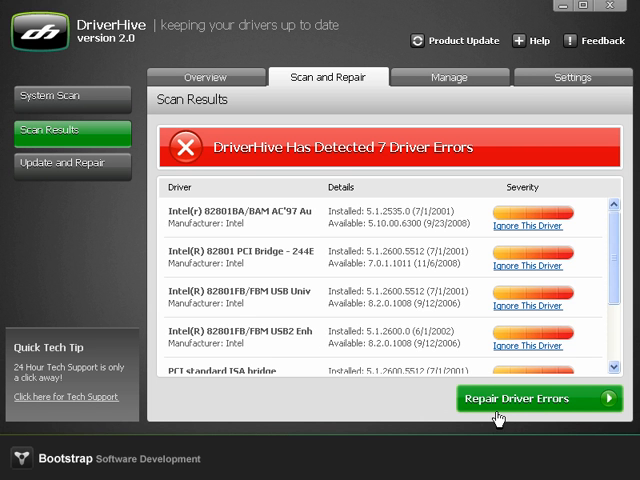
mouse_move(163, 217)
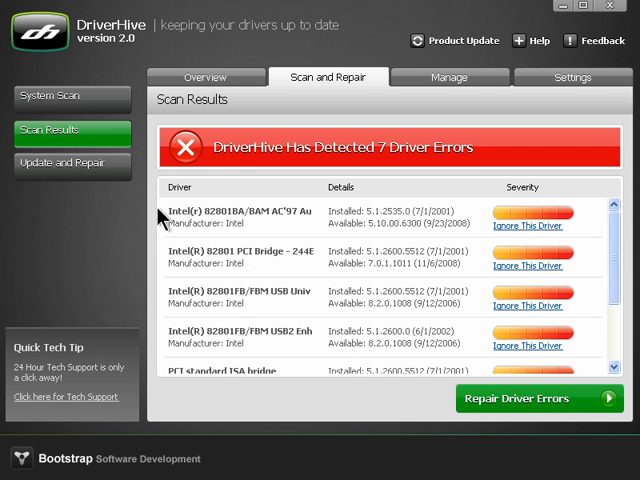
mouse_move(70, 172)
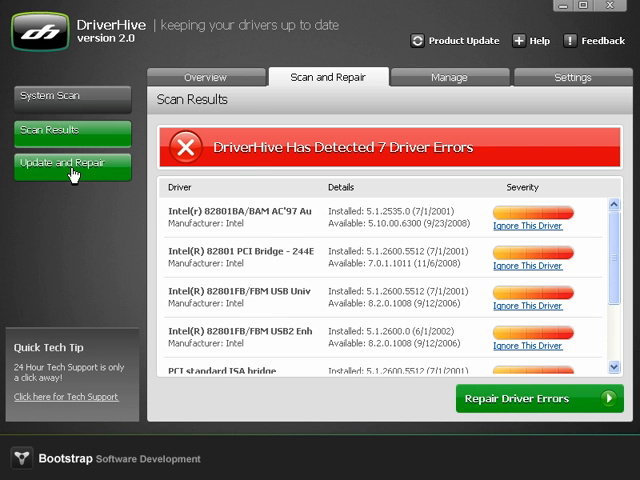
left_click(71, 166)
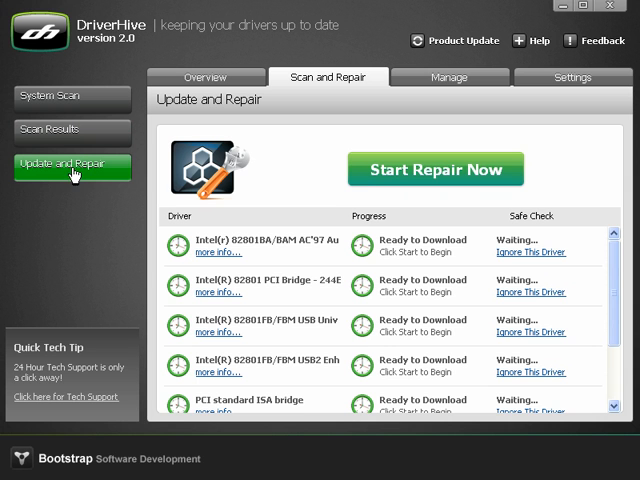
mouse_move(452, 192)
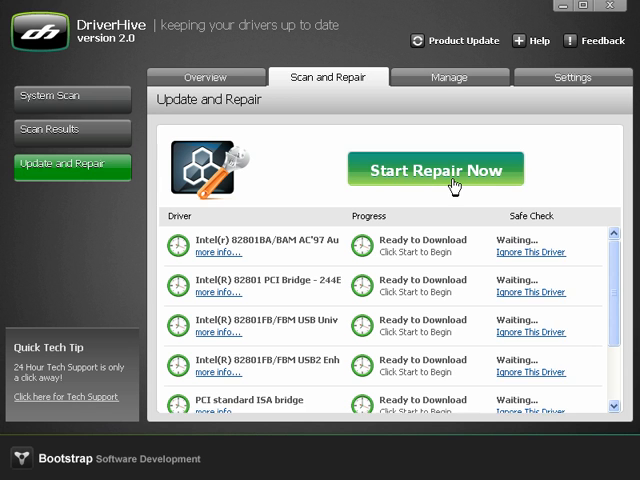
Step: Start the repair run so every listed driver downloads and creates a restore point
left_click(436, 170)
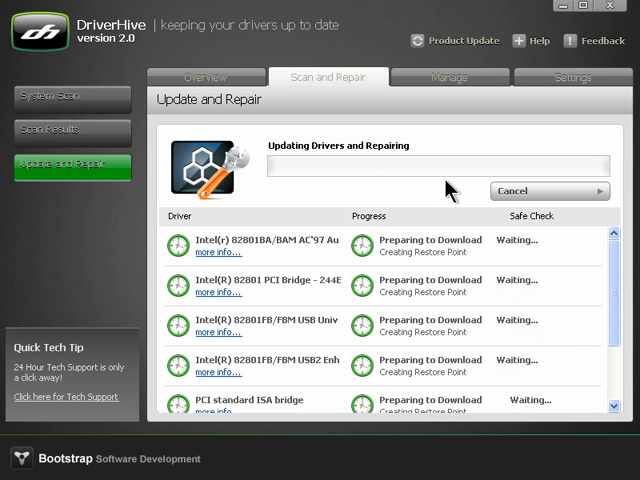